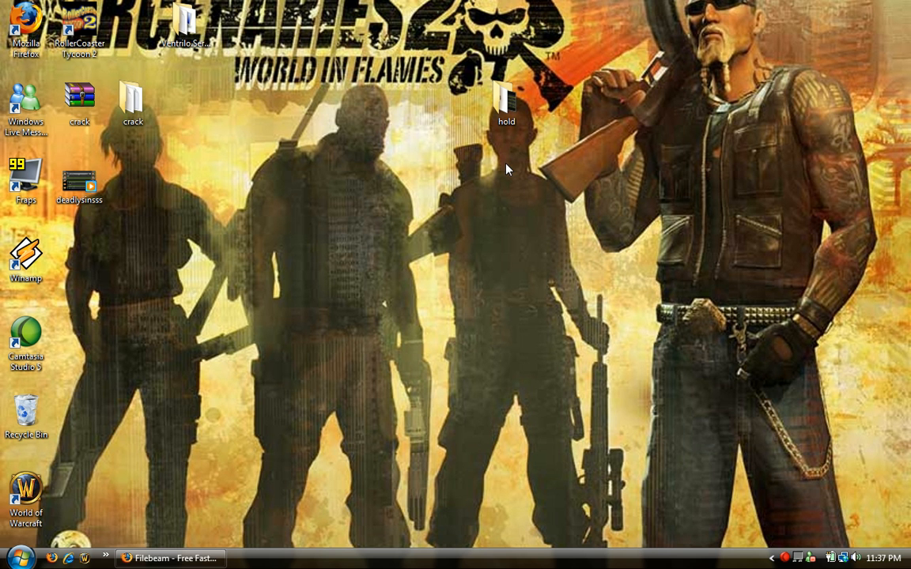
mouse_move(419, 17)
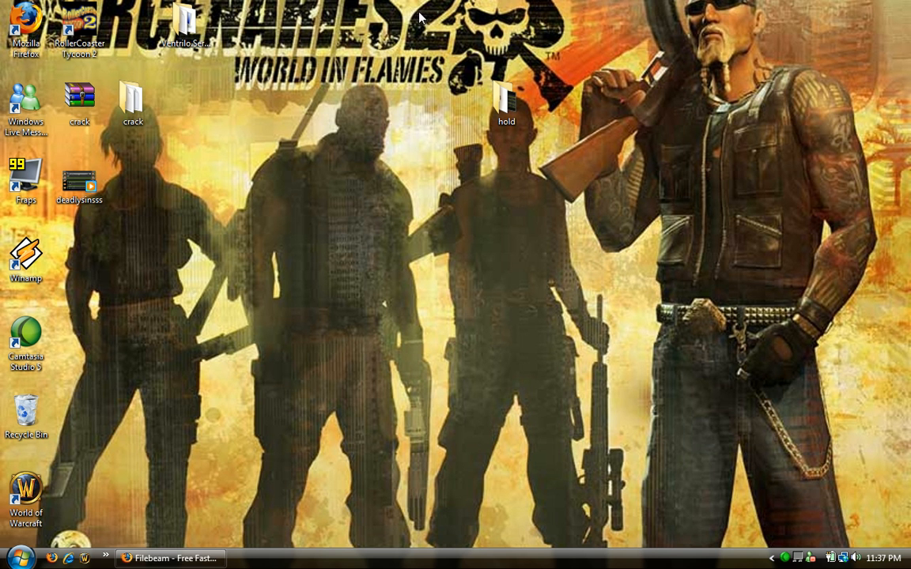
mouse_move(212, 196)
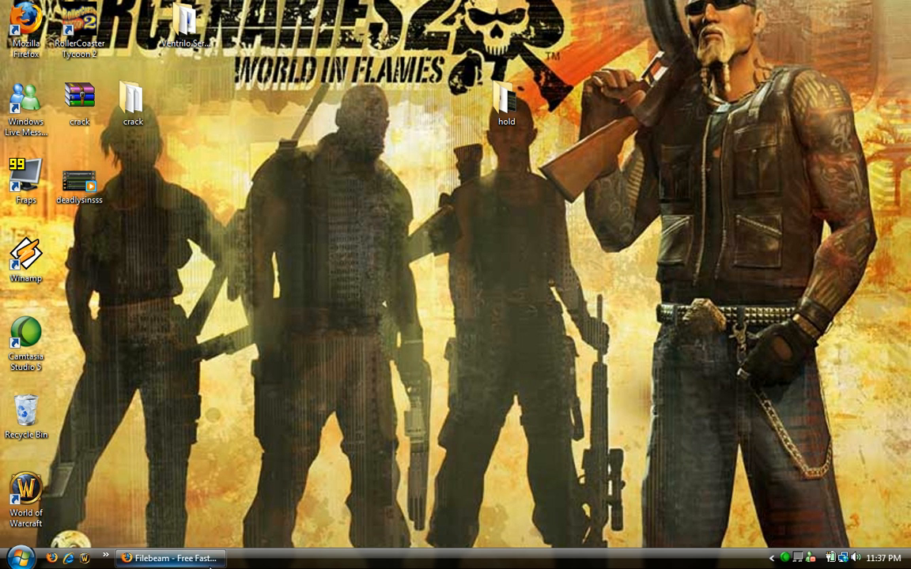
- Open the desktop crack folder listing ventrilo_srv.exe and its configuration files
left_click(171, 558)
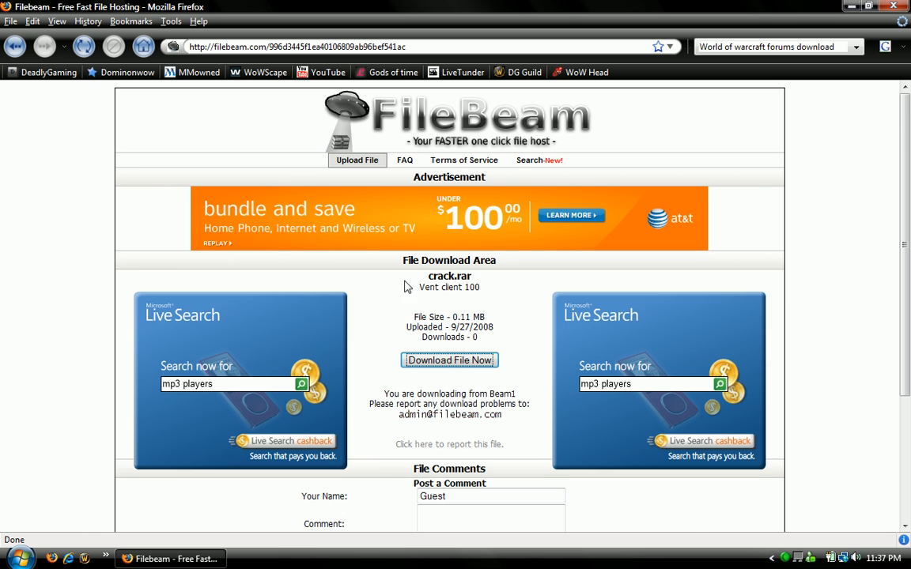
mouse_move(435, 303)
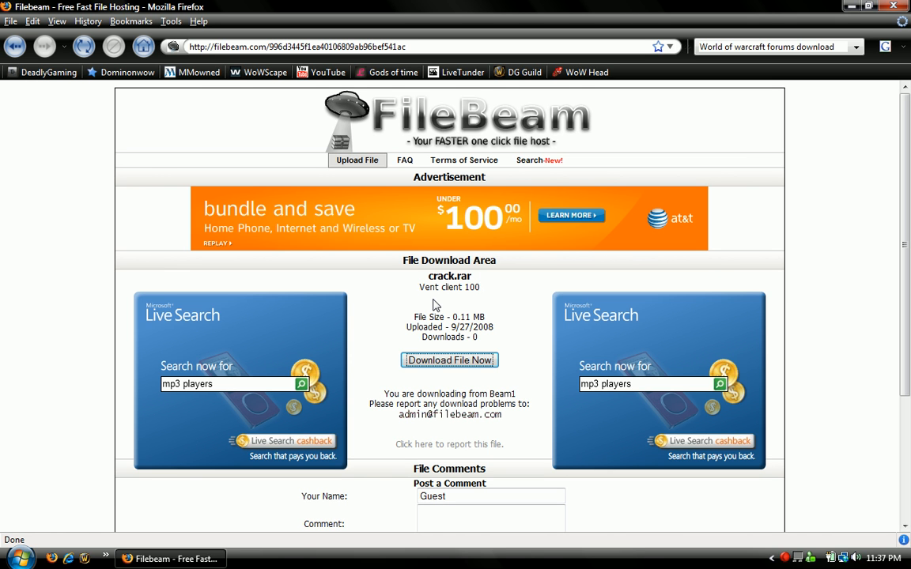
mouse_move(434, 367)
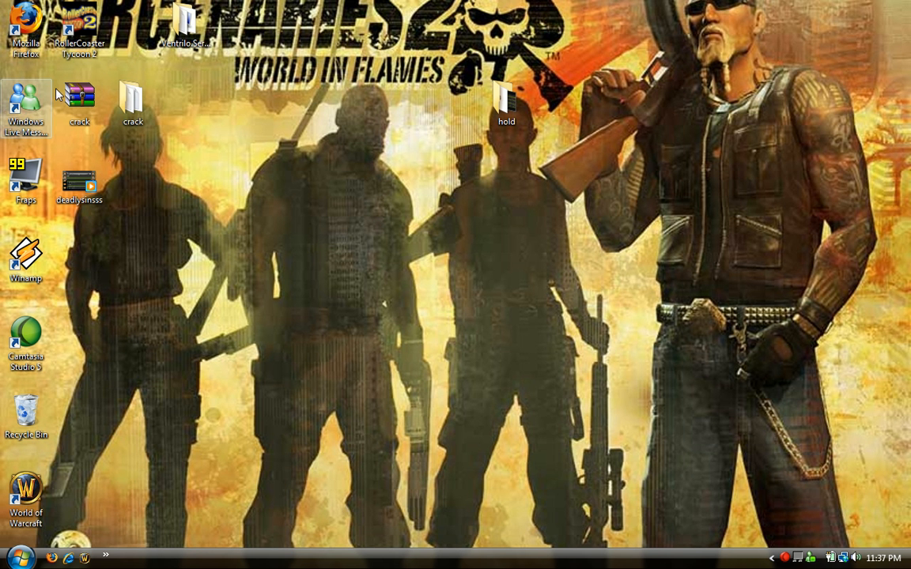
left_click(79, 103)
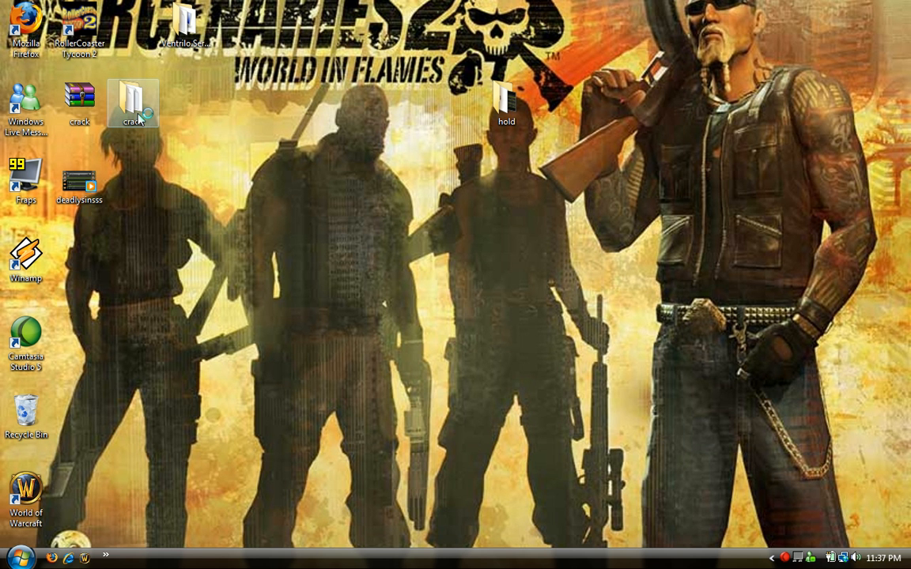
double_click(133, 102)
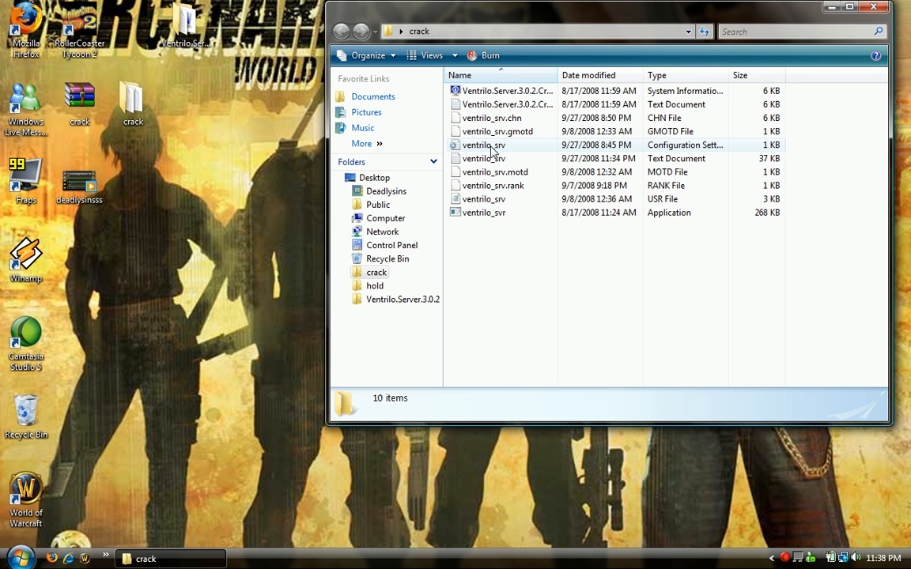
double_click(481, 146)
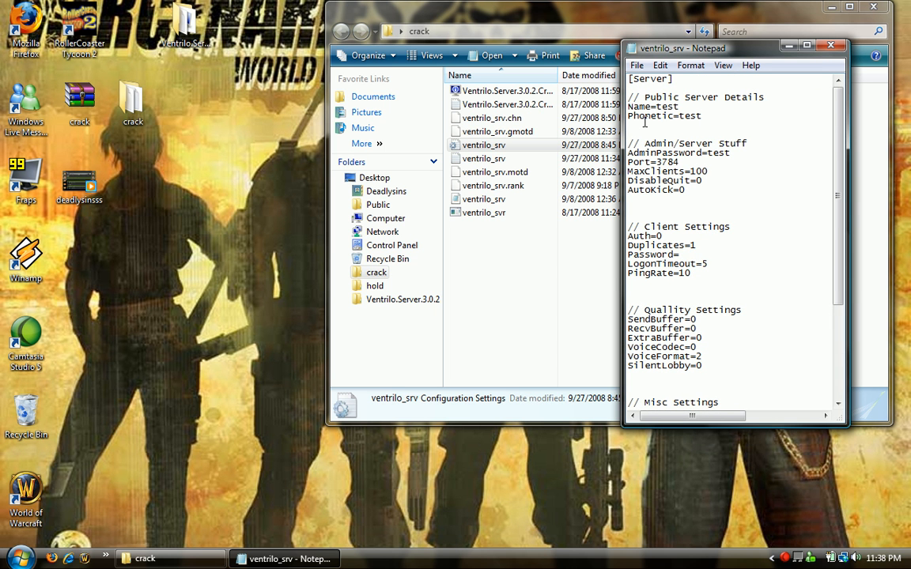
mouse_move(650, 152)
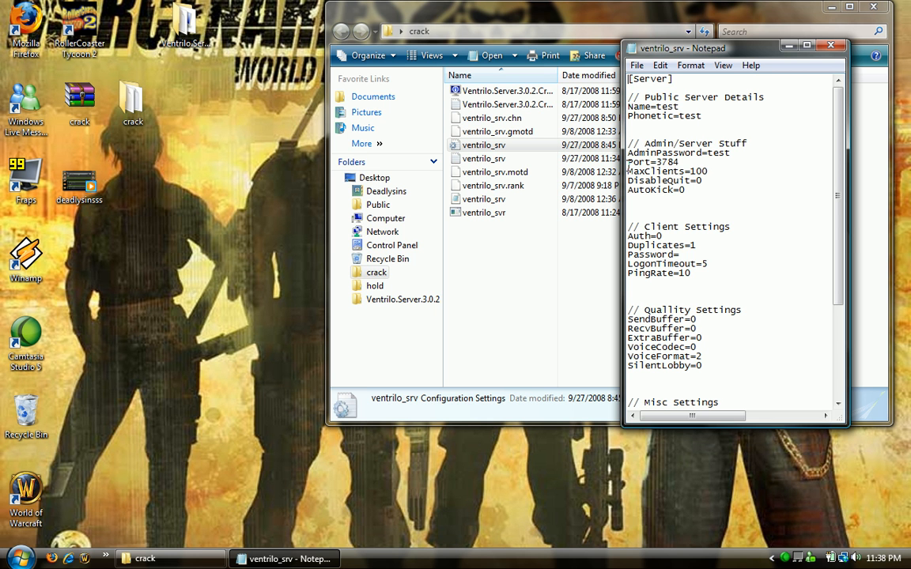
left_click_drag(626, 161, 710, 170)
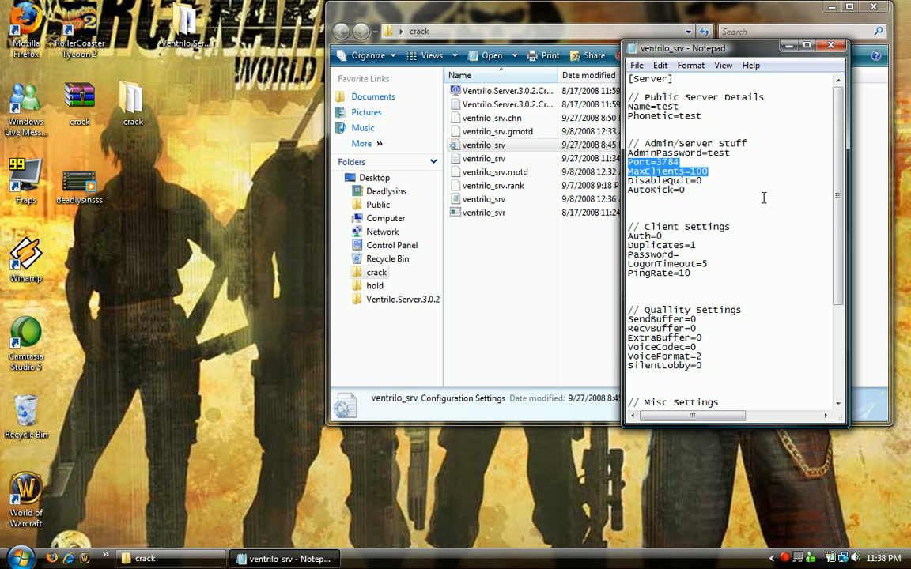
mouse_move(756, 190)
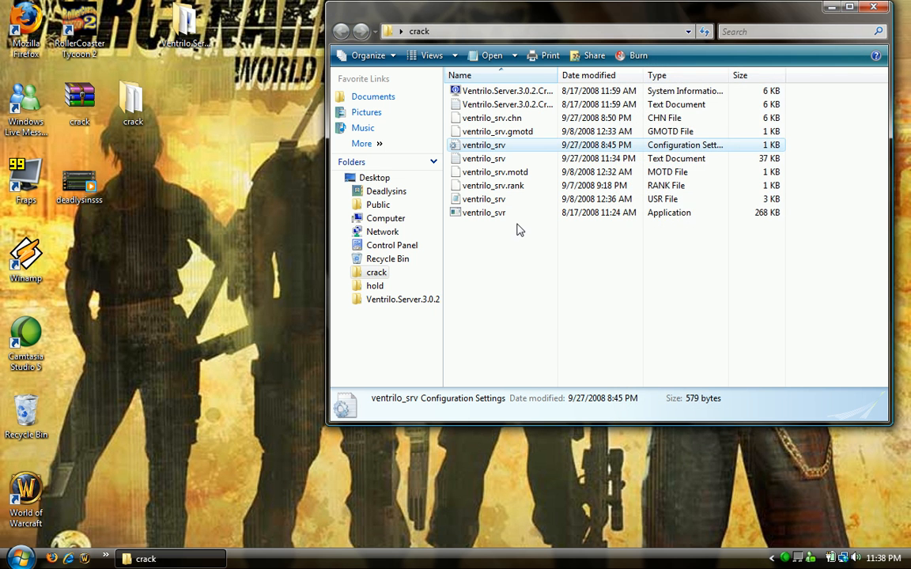
mouse_move(529, 213)
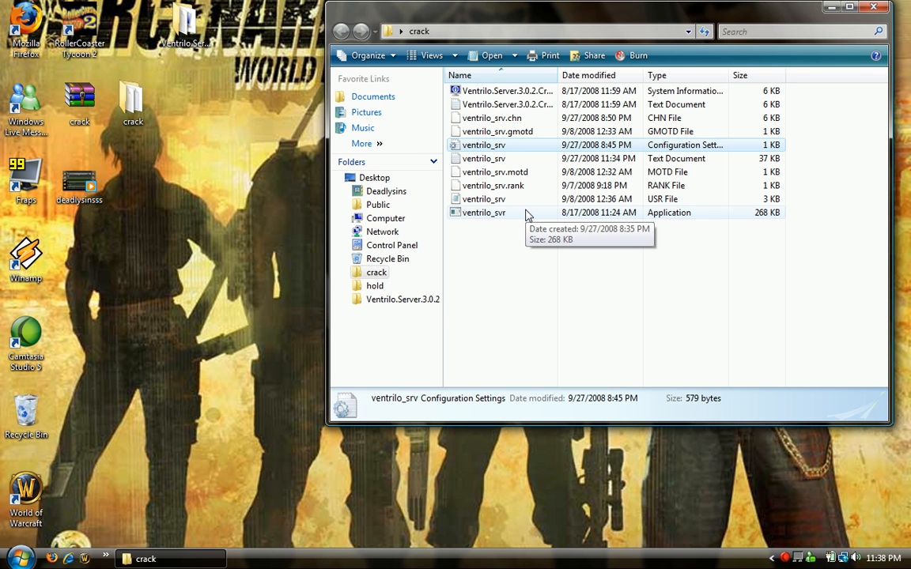
- Run ventrilo_srv.exe so its console lists settings and reports READY, then reach the Start menu
double_click(484, 212)
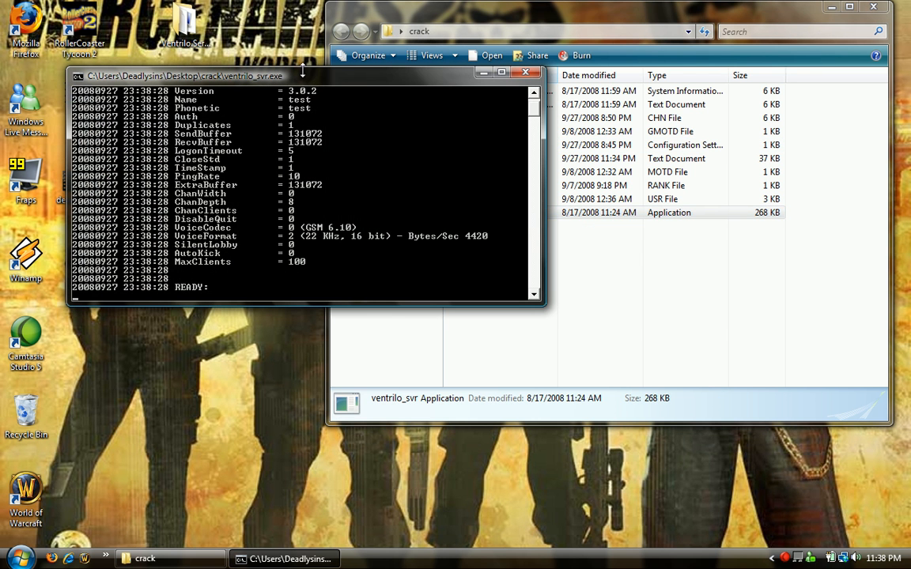
left_click_drag(187, 76, 430, 86)
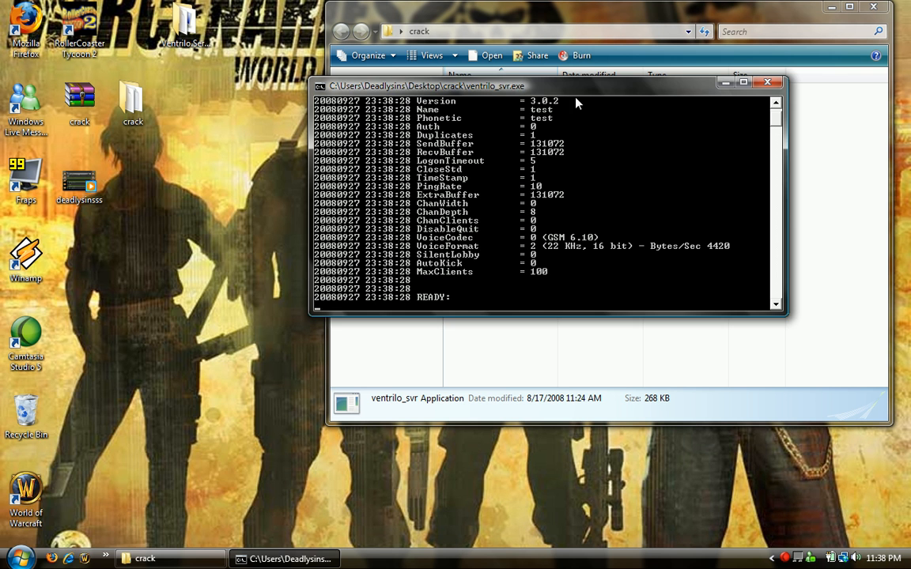
left_click(18, 554)
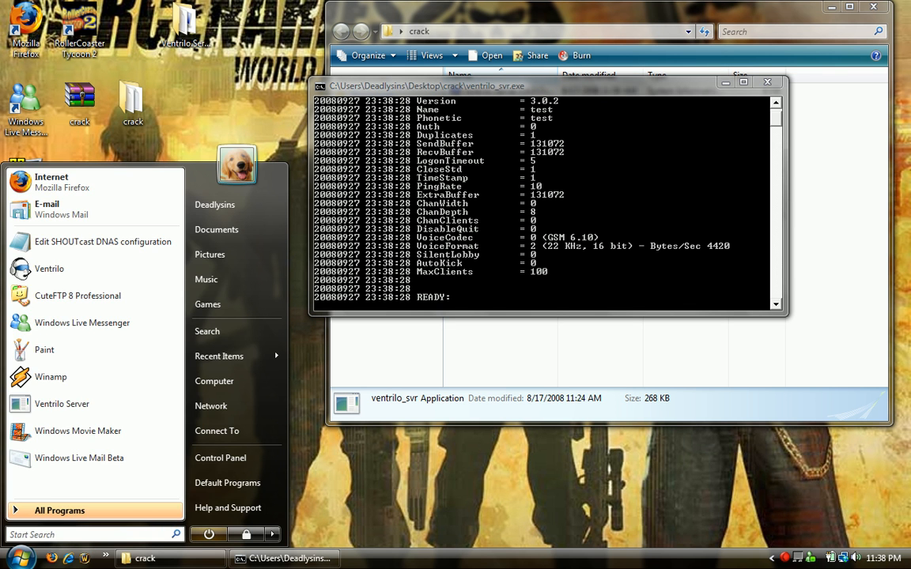
- Launch the Ventrilo client via a 'vent' Start search and bring up its Connection Editor
type("vent")
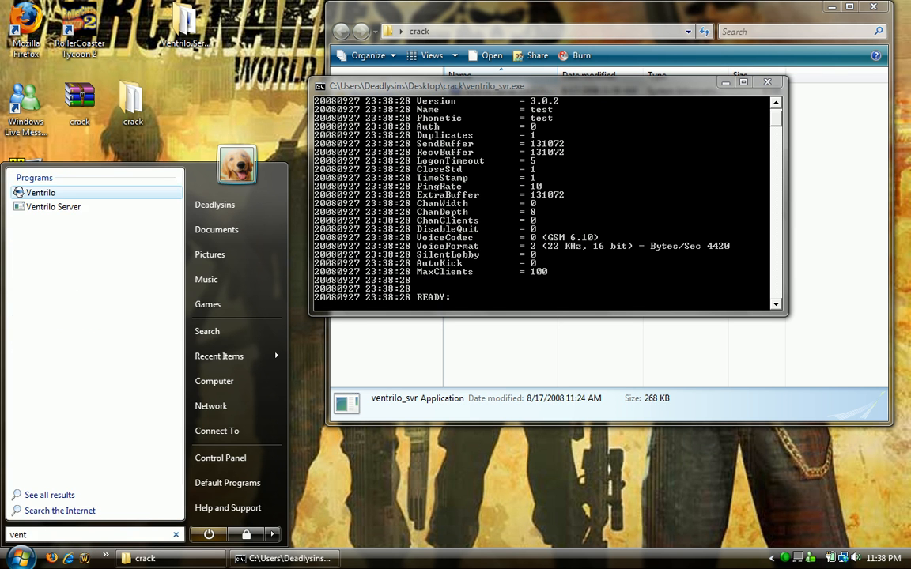
left_click(41, 193)
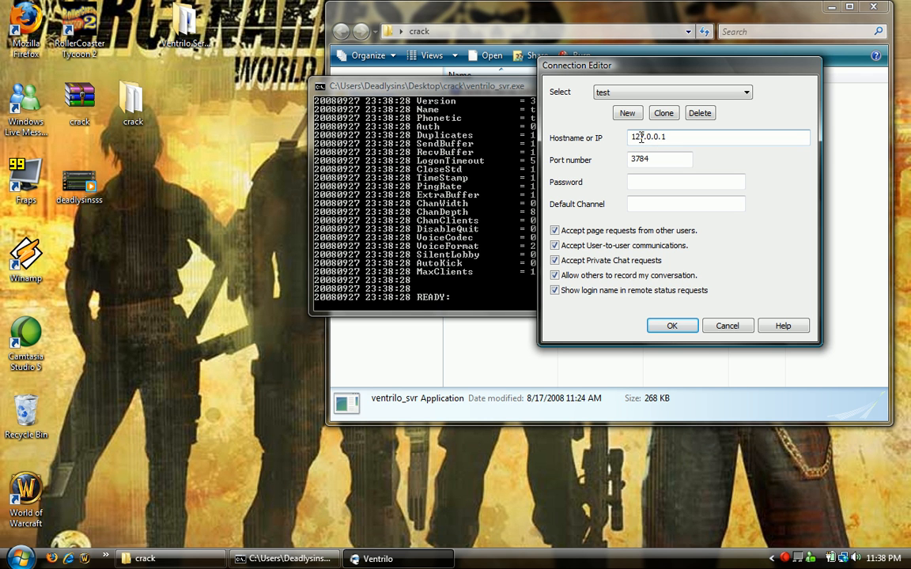
left_click(632, 136)
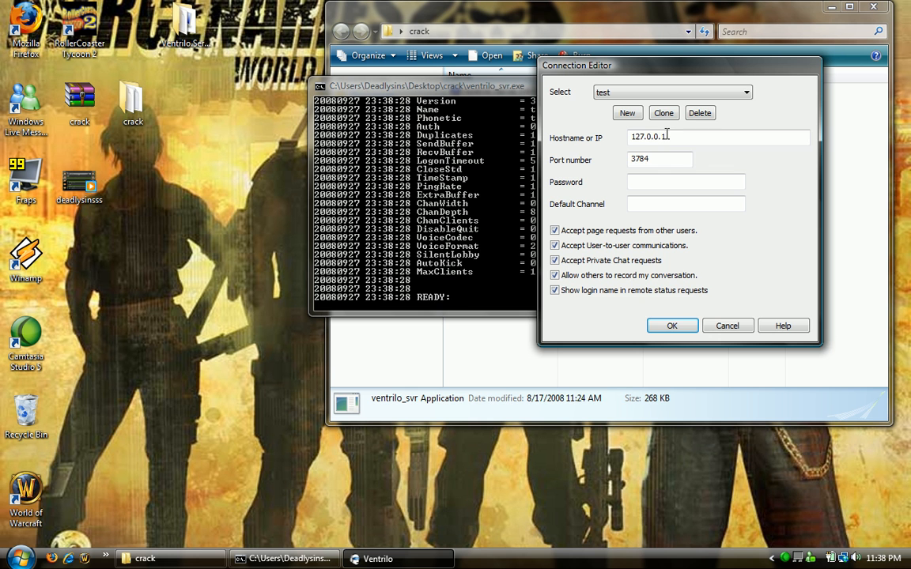
- Keep the test connection at 127.0.0.1 port 3784 and save it
left_click(660, 158)
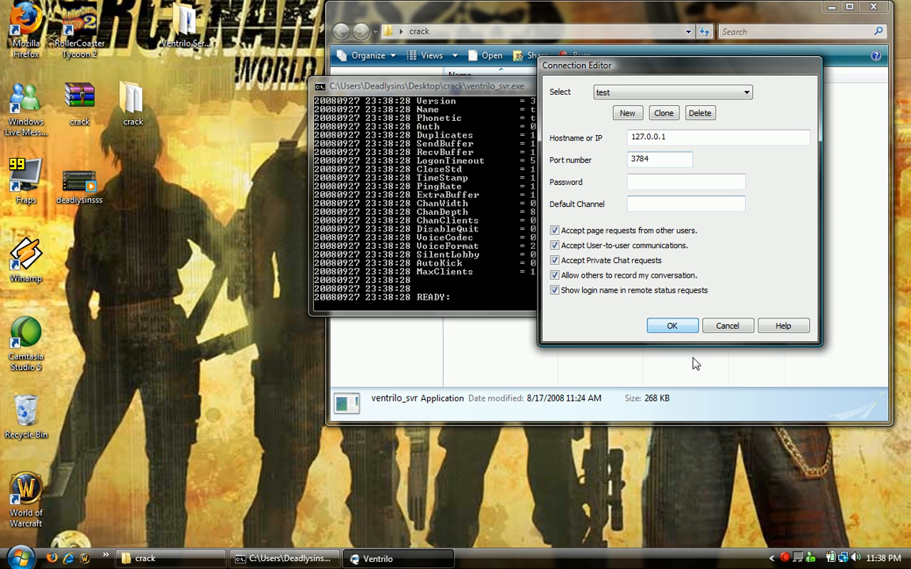
left_click(672, 326)
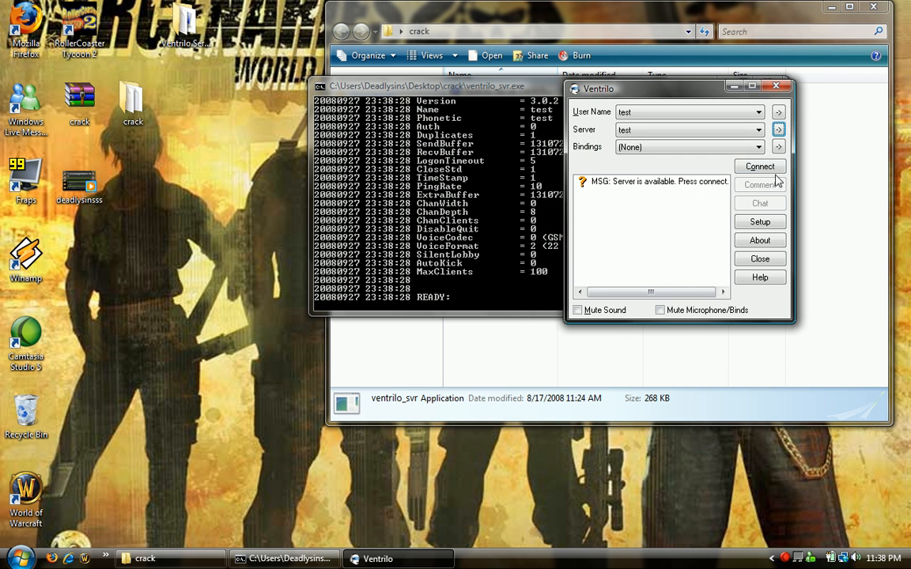
- Connect to the local test server, dismiss the Message of the Day, and reopen the Connection Editor
left_click(759, 166)
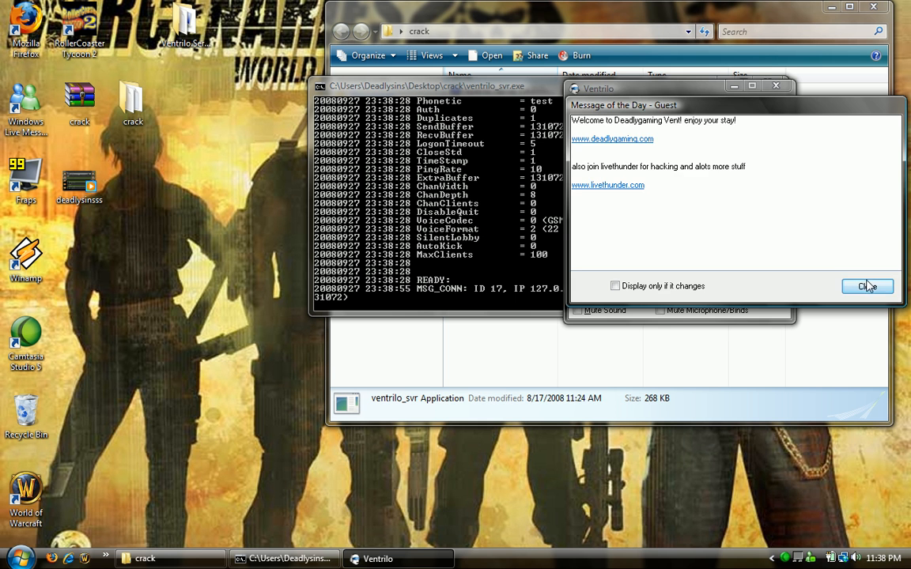
left_click(867, 286)
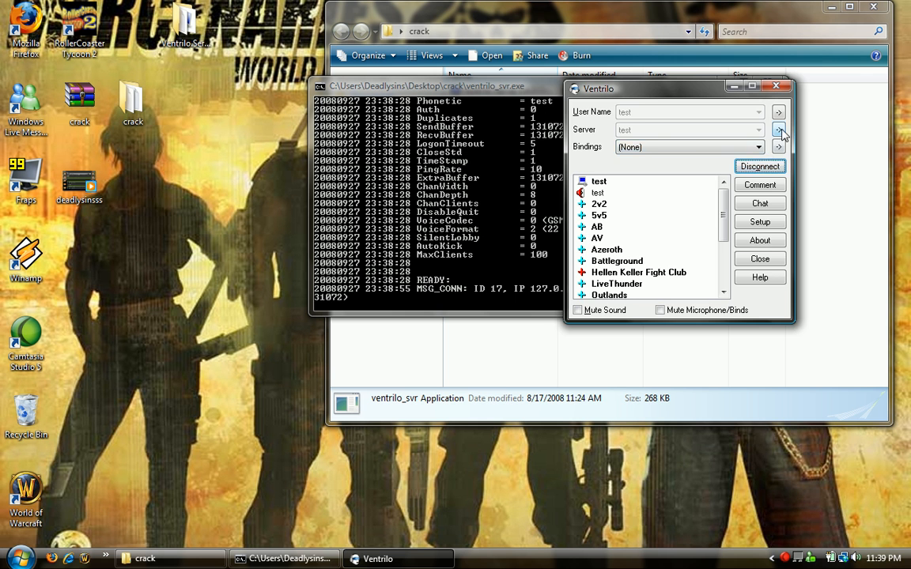
left_click(779, 130)
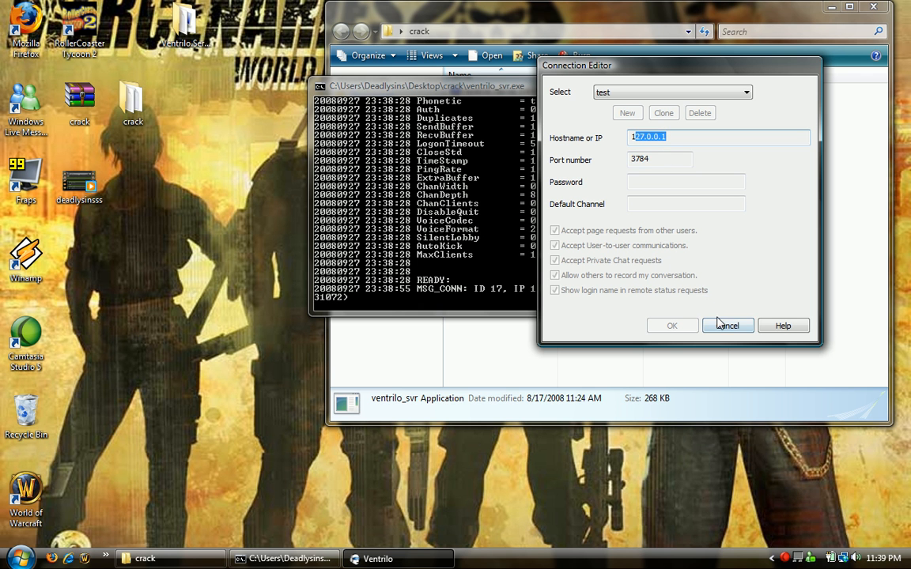
- Cancel the Connection Editor unchanged, staying connected with the server's channel list shown
left_click(671, 326)
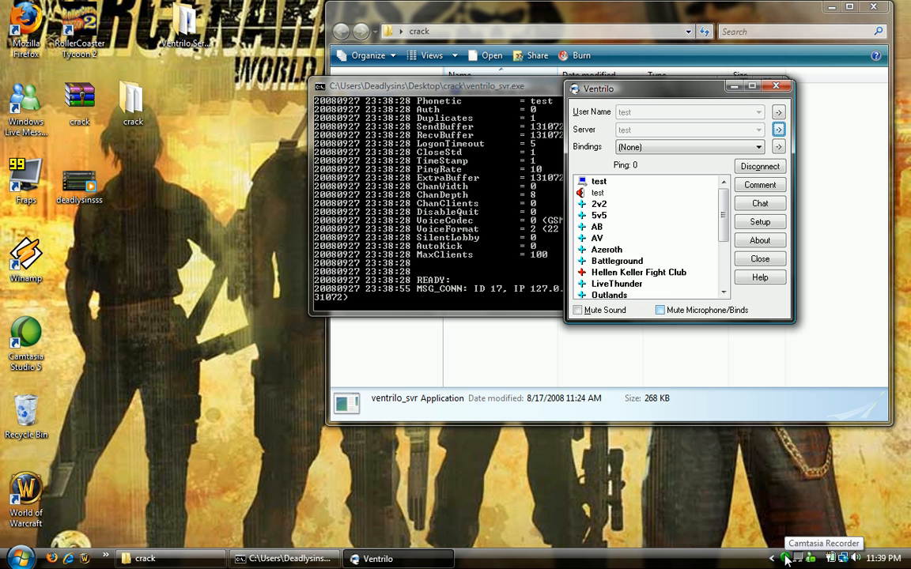
right_click(788, 560)
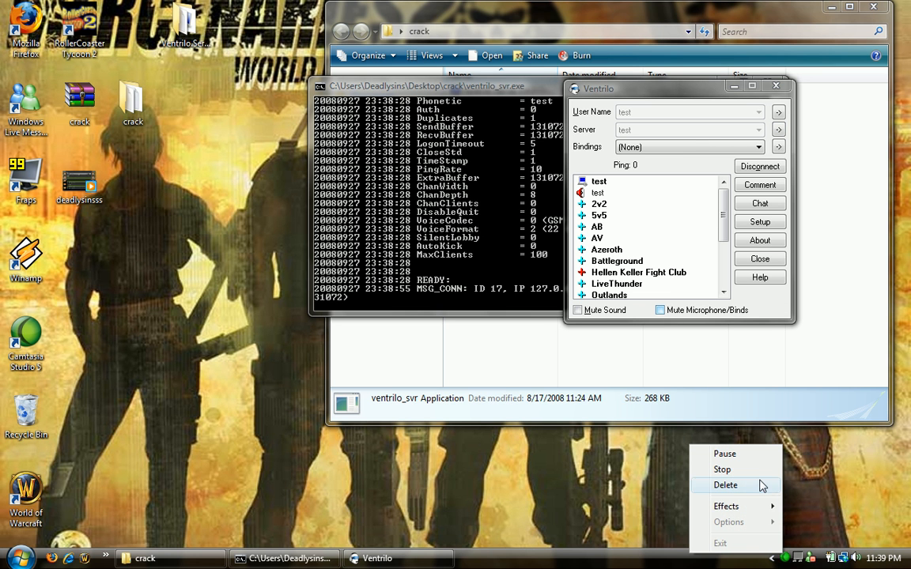
mouse_move(763, 478)
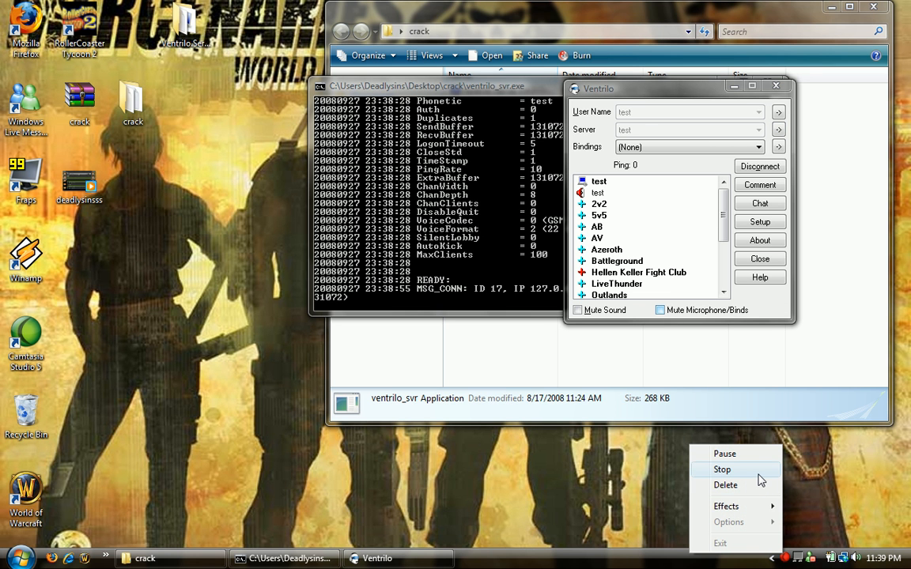